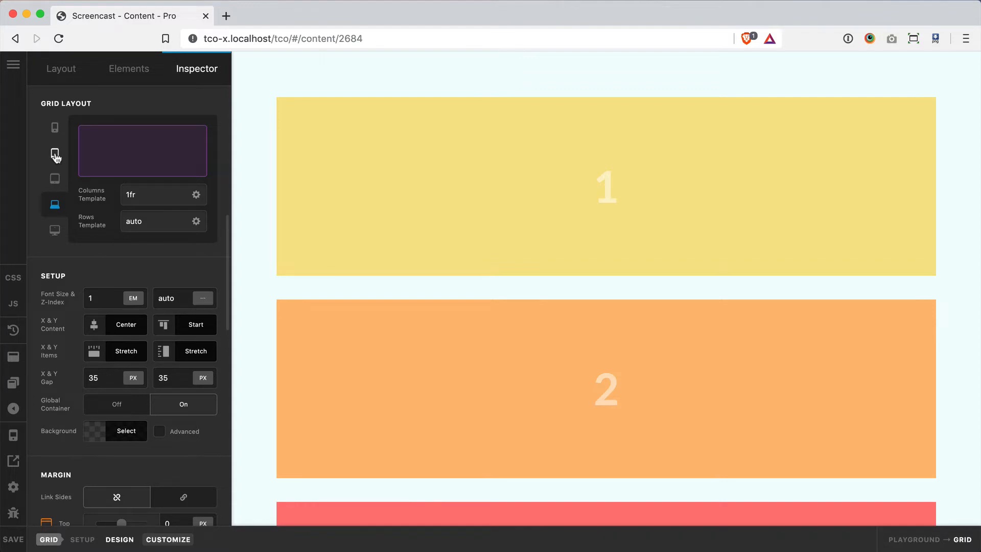
mouse_move(54, 130)
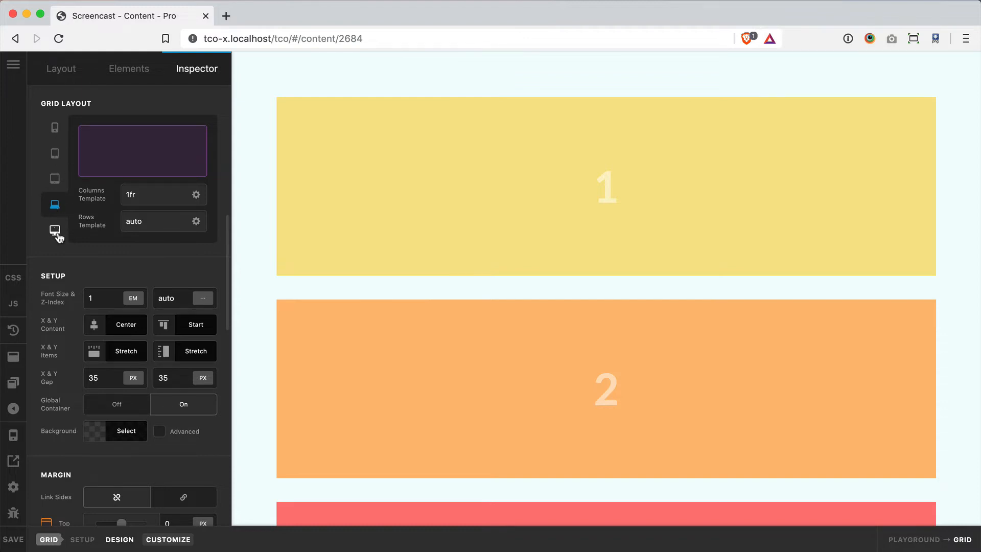
Step: Enter 1fr 1fr 1fr 1fr as the LG columns template for four equal columns
left_click(161, 194)
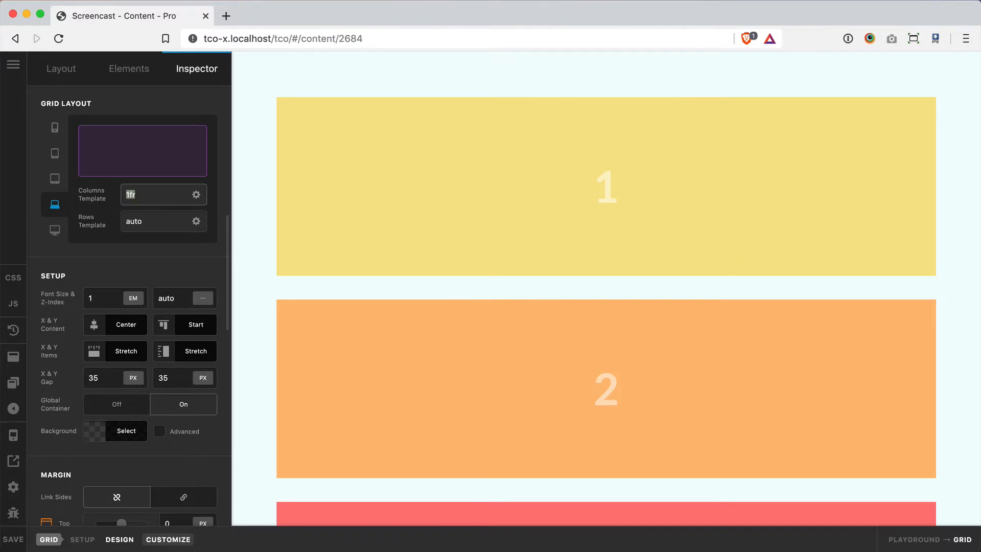
left_click(160, 195)
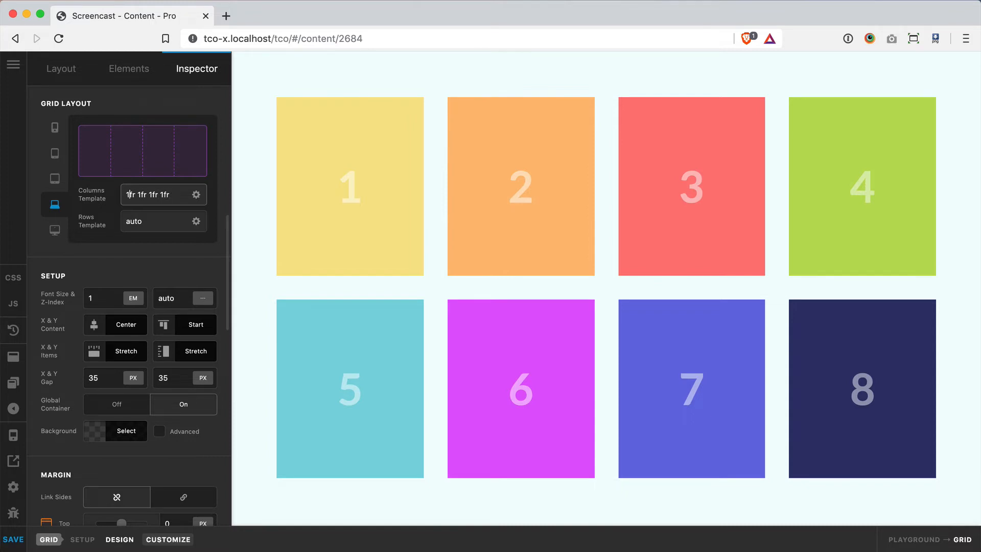
left_click(150, 194)
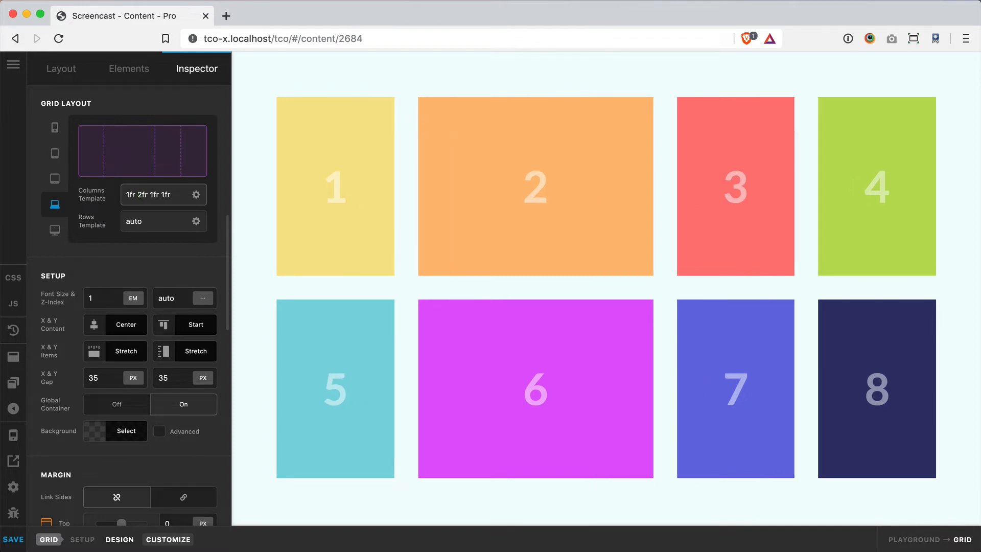
left_click(129, 194)
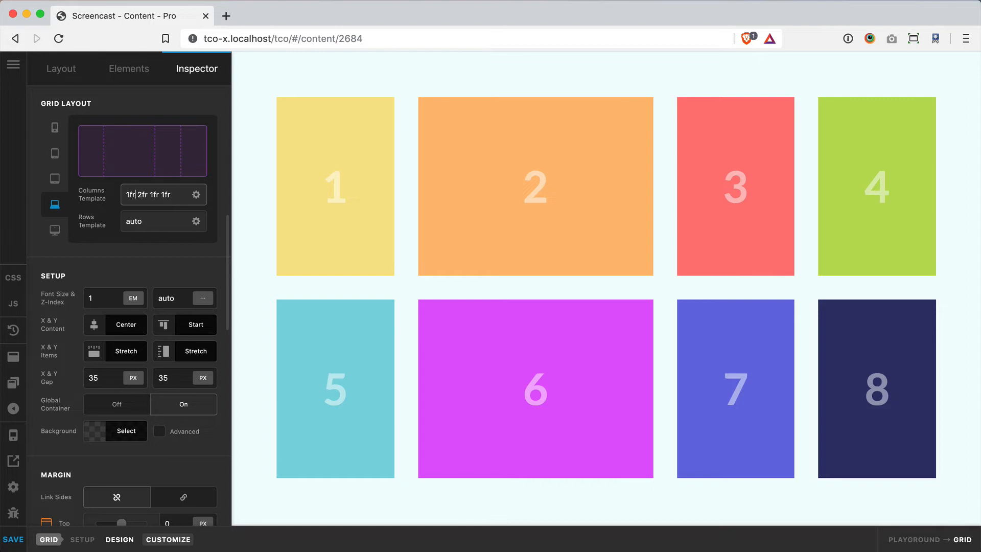
double_click(149, 194)
type(" 1fr")
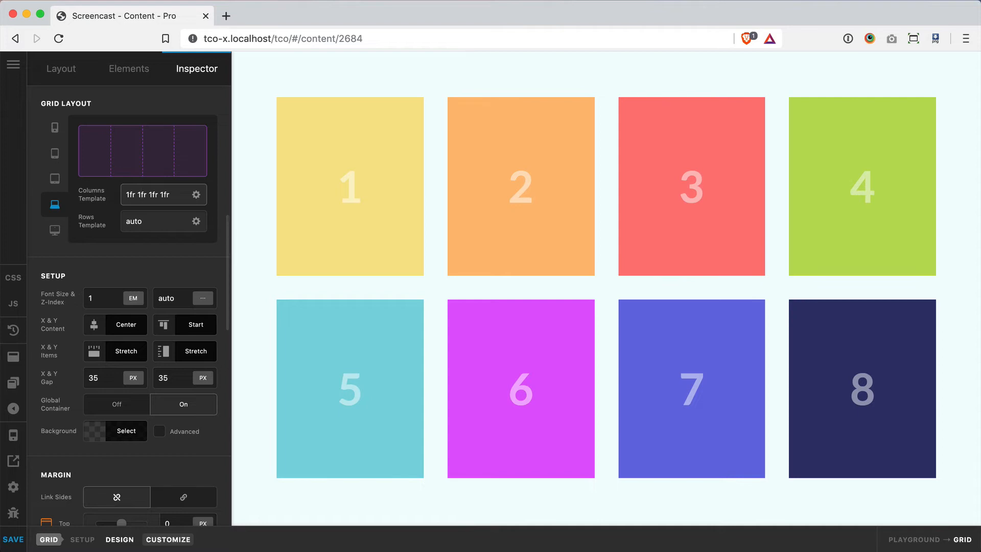
Step: Replace the LG columns template with repeat(4, 1fr)
left_click(162, 195)
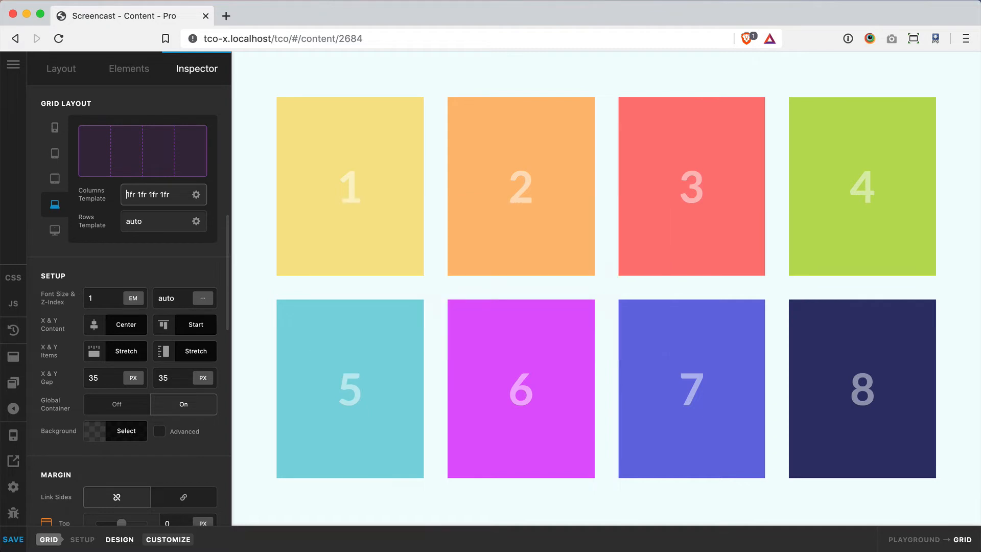
triple_click(159, 194)
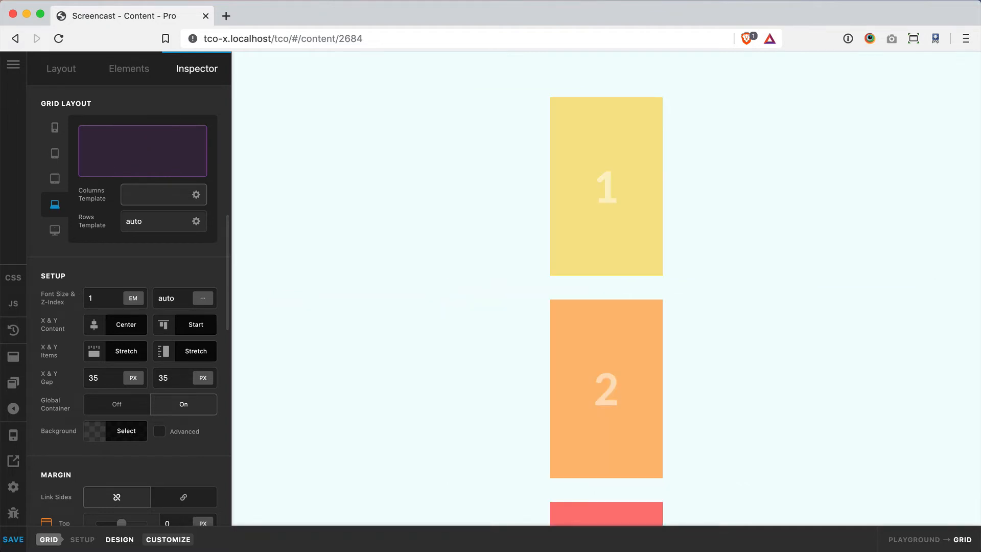
type("repeat()")
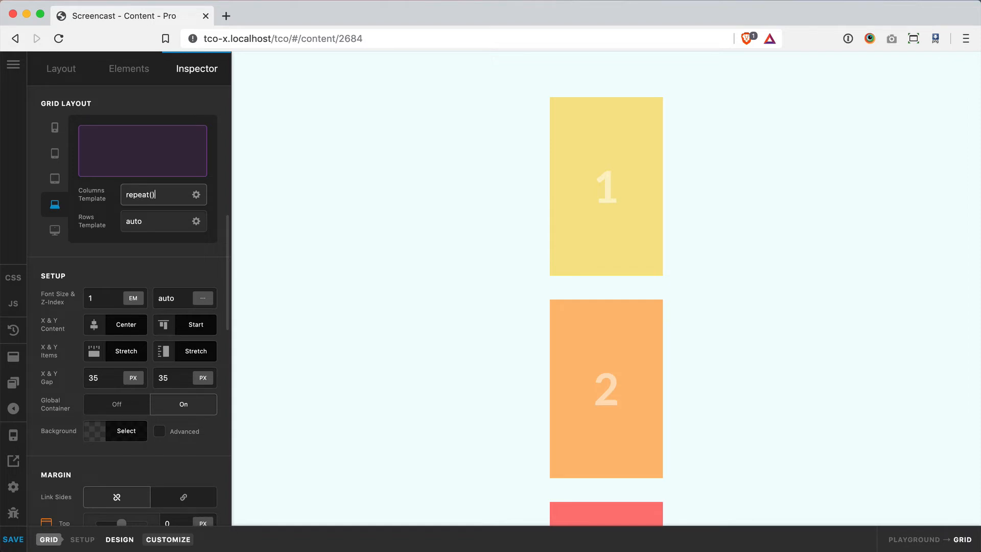
type("4, 1fr")
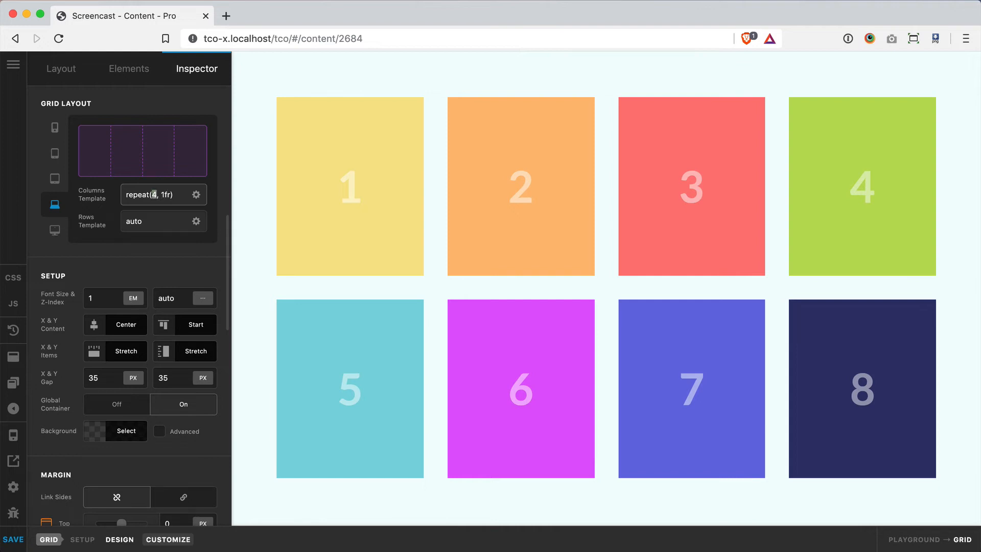
type("2")
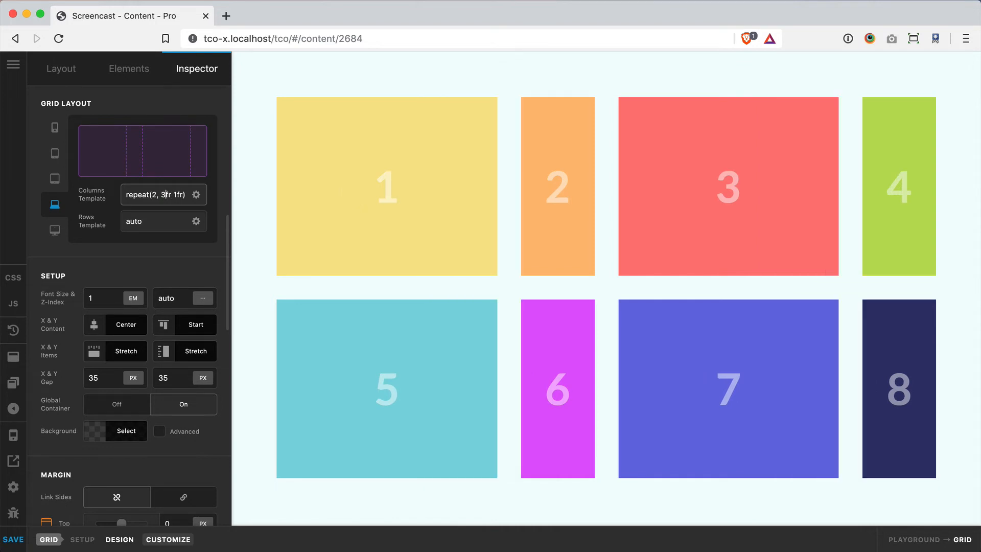
left_click(386, 186)
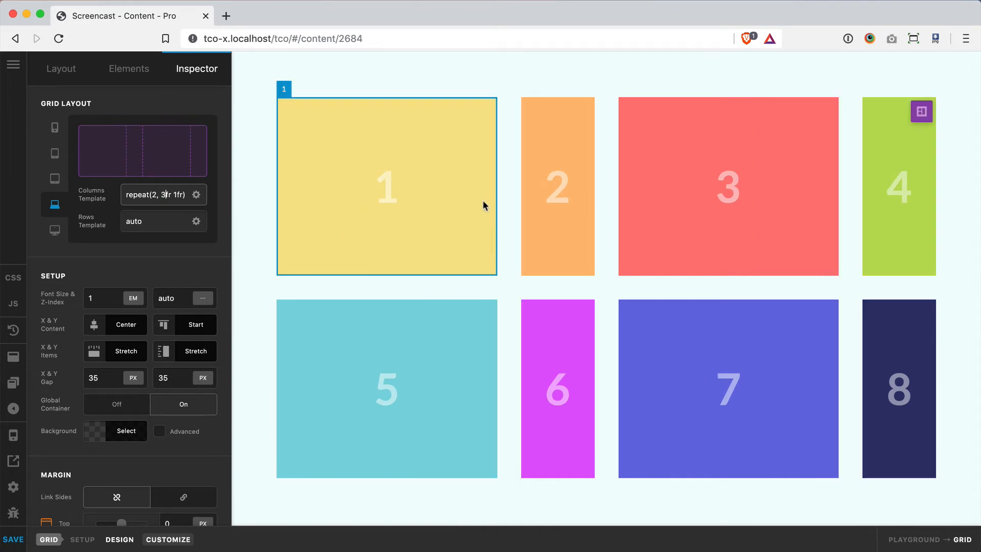
left_click(556, 186)
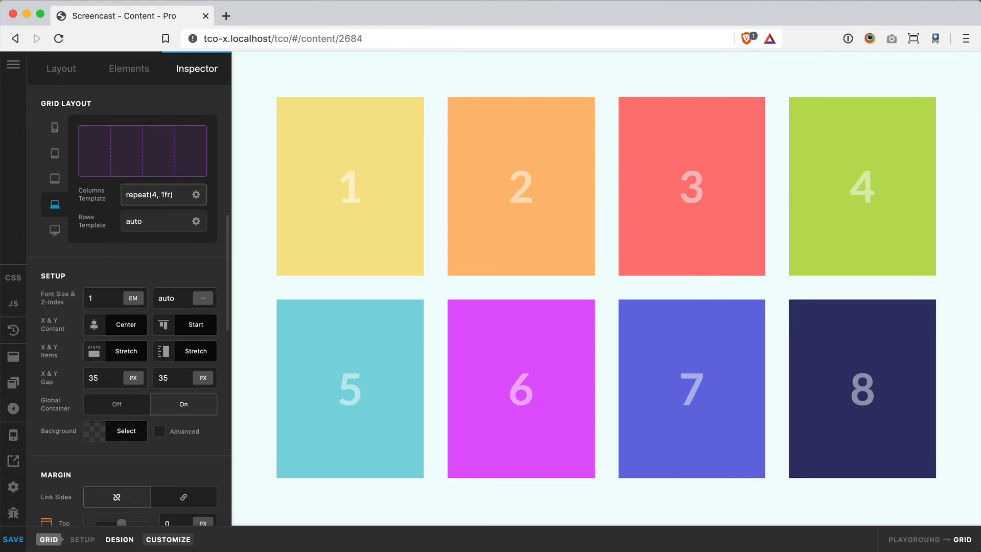
mouse_move(96, 192)
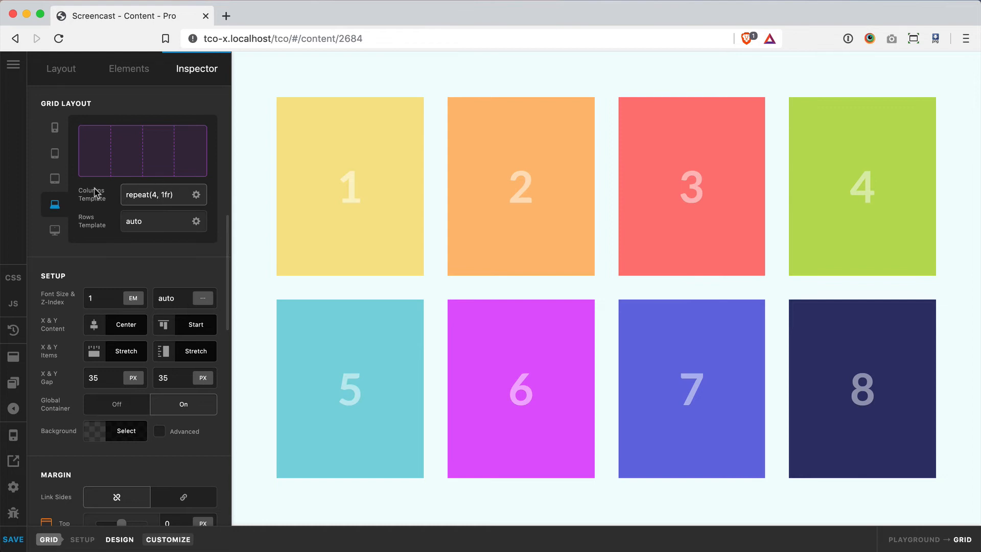
Step: Check XL still uses a single 1fr column and bring up Paste Layout (LG → XL) options
left_click(54, 230)
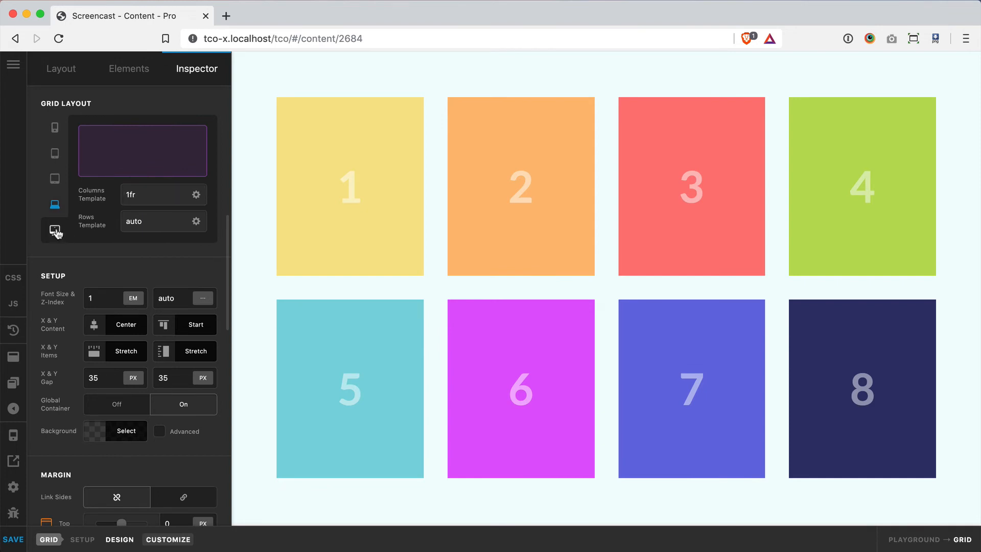
left_click(55, 205)
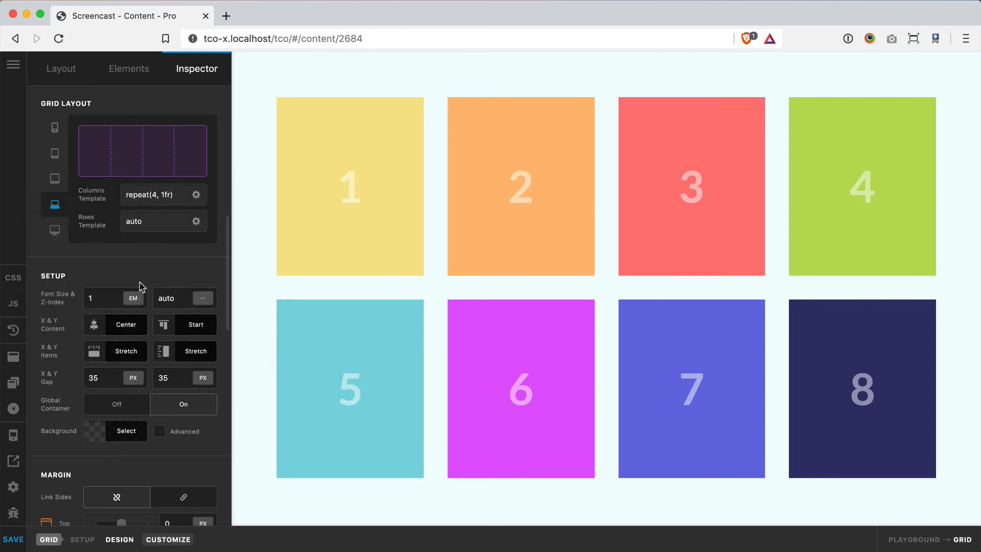
left_click(55, 230)
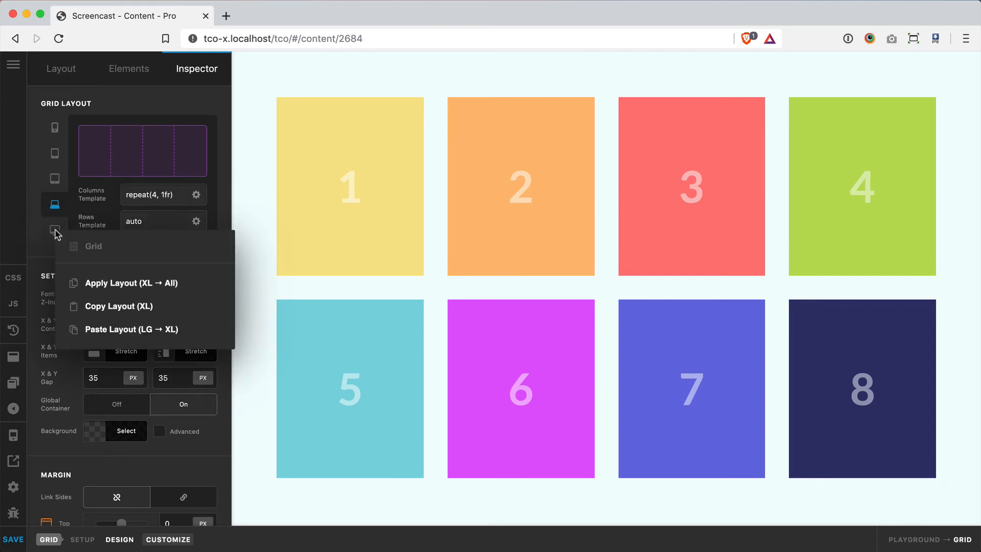
mouse_move(148, 329)
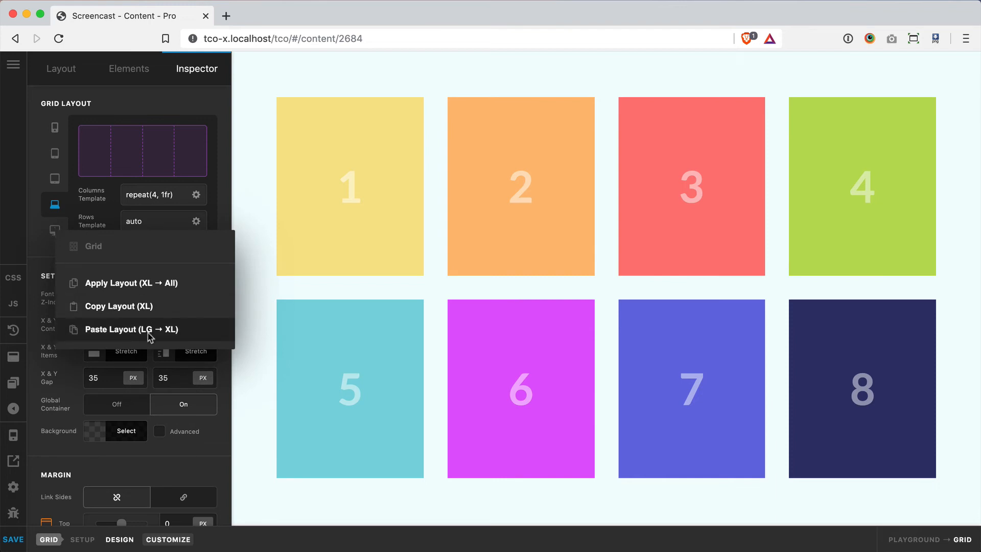
mouse_move(174, 333)
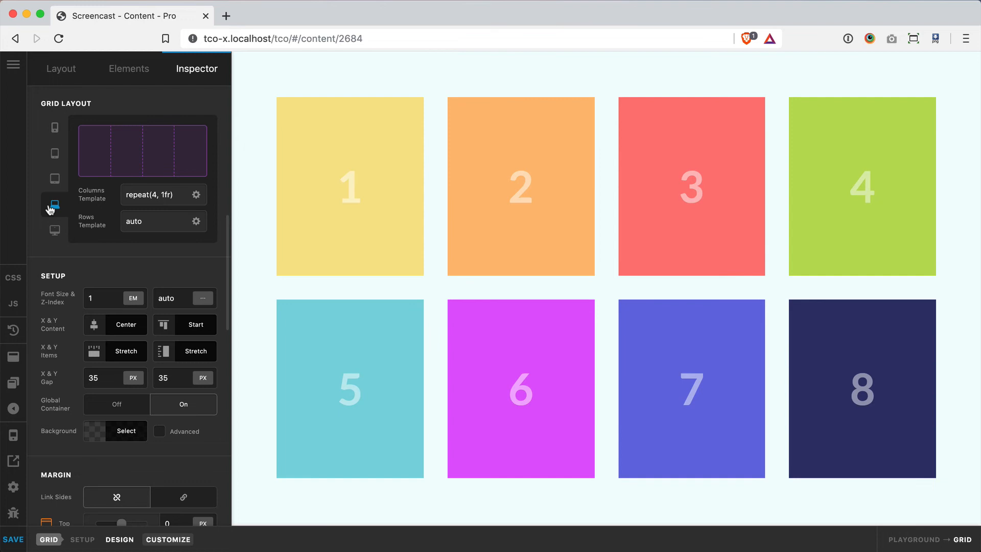
Step: Preview at MD width and set its columns template to 2fr 1fr
left_click(54, 205)
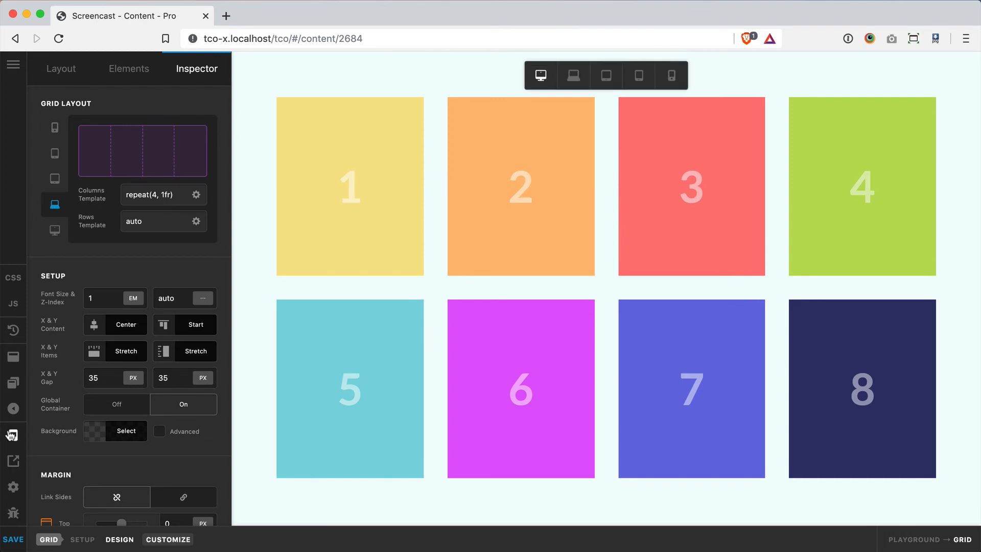
left_click(605, 79)
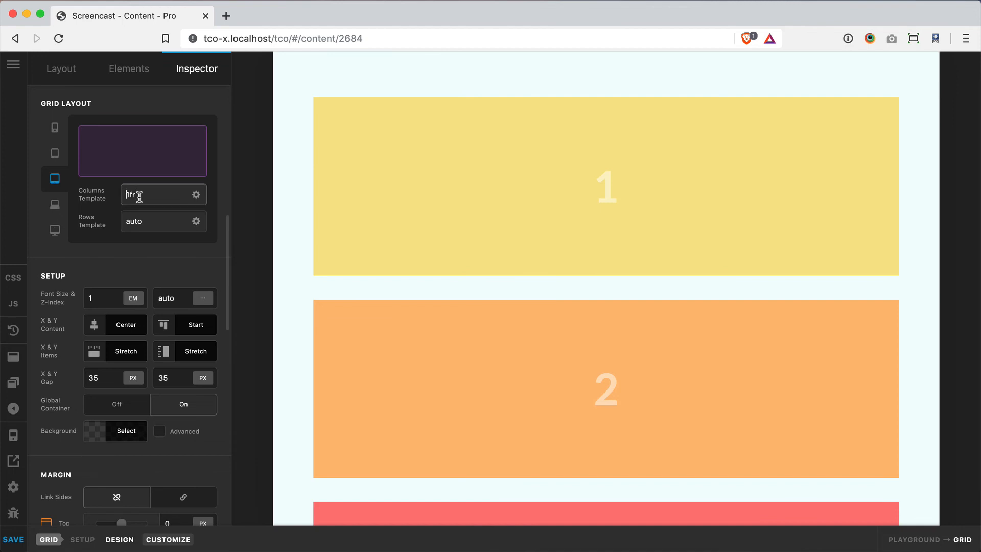
type("1fr")
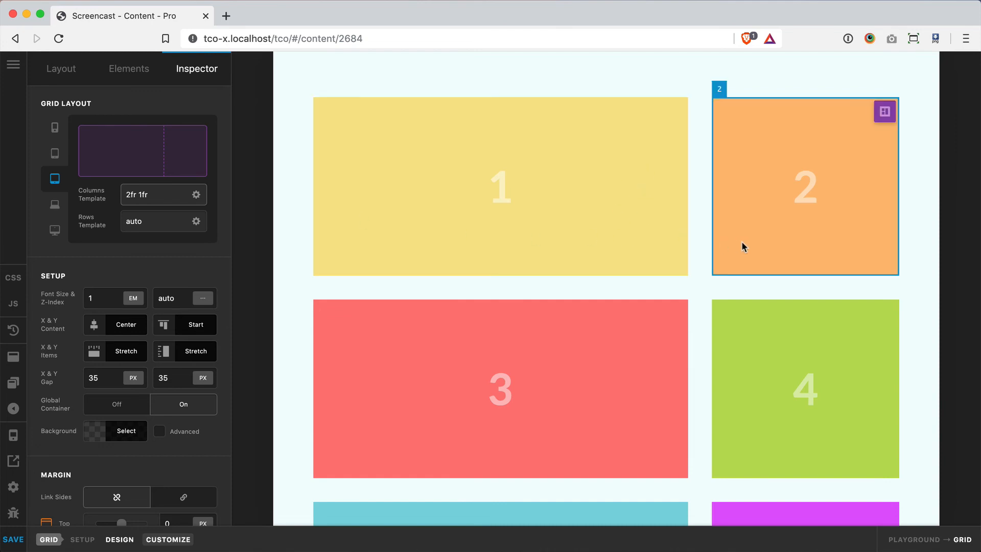
mouse_move(699, 289)
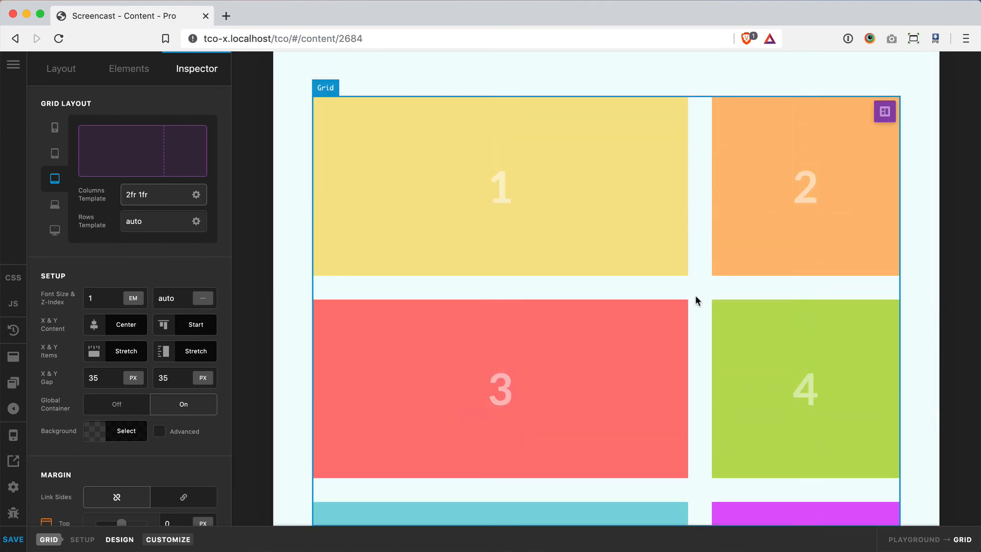
left_click(500, 387)
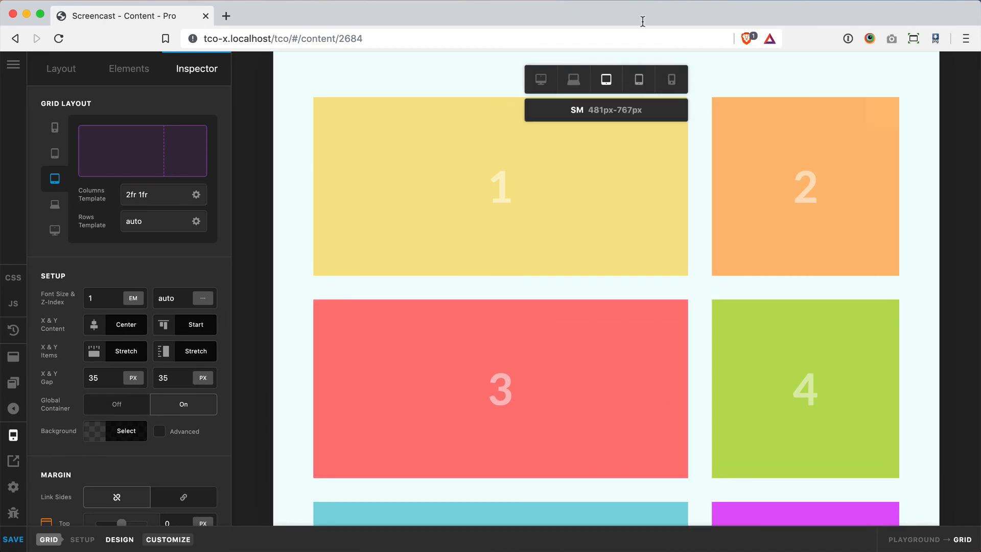
Step: Set SM columns to 1fr 1fr, then verify MD and LG still read 2fr 1fr and repeat(4, 1fr)
left_click(638, 78)
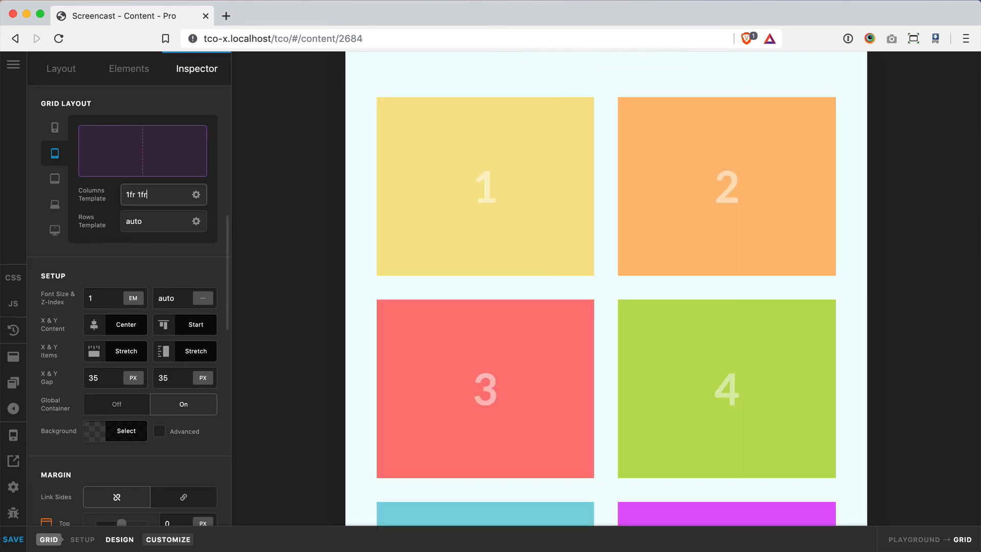
left_click(54, 205)
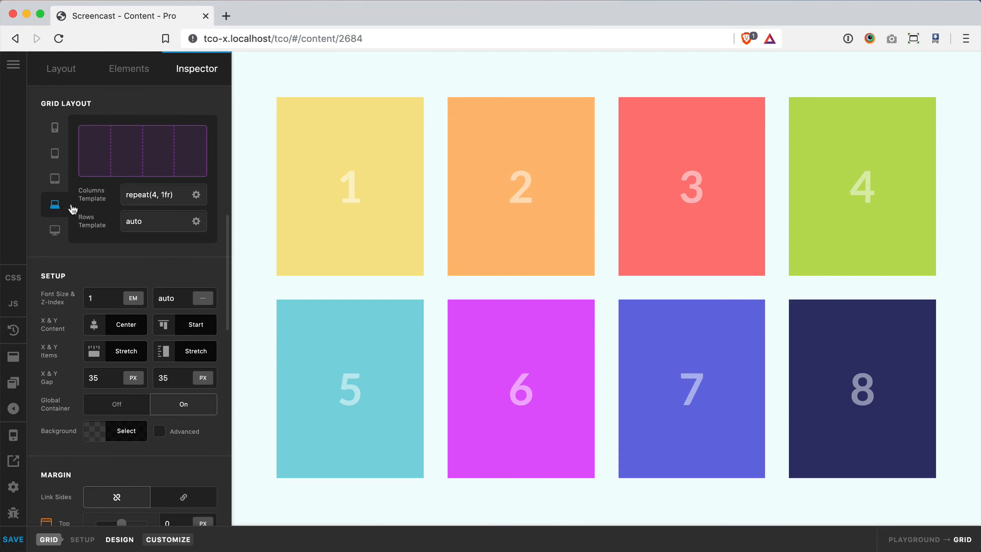
left_click(55, 128)
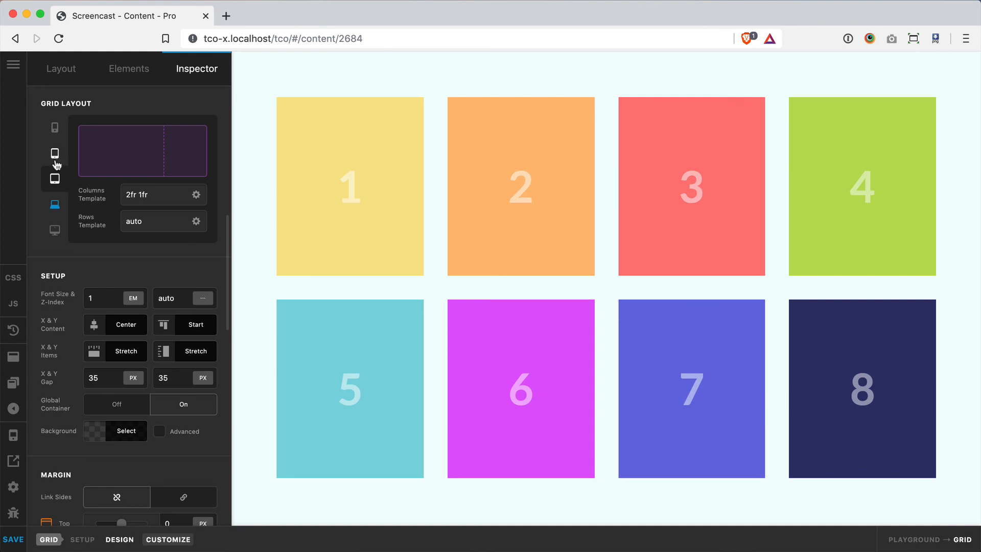
left_click(54, 213)
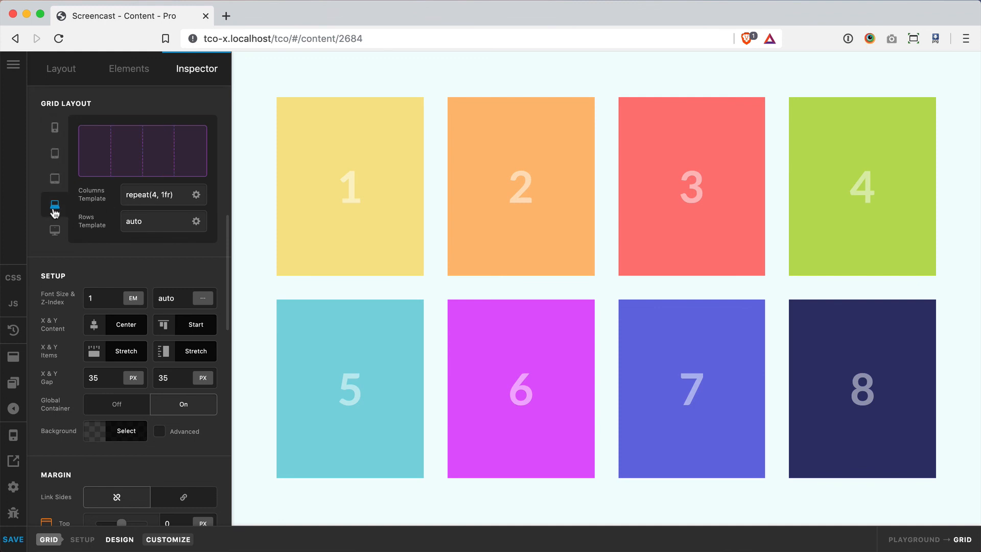